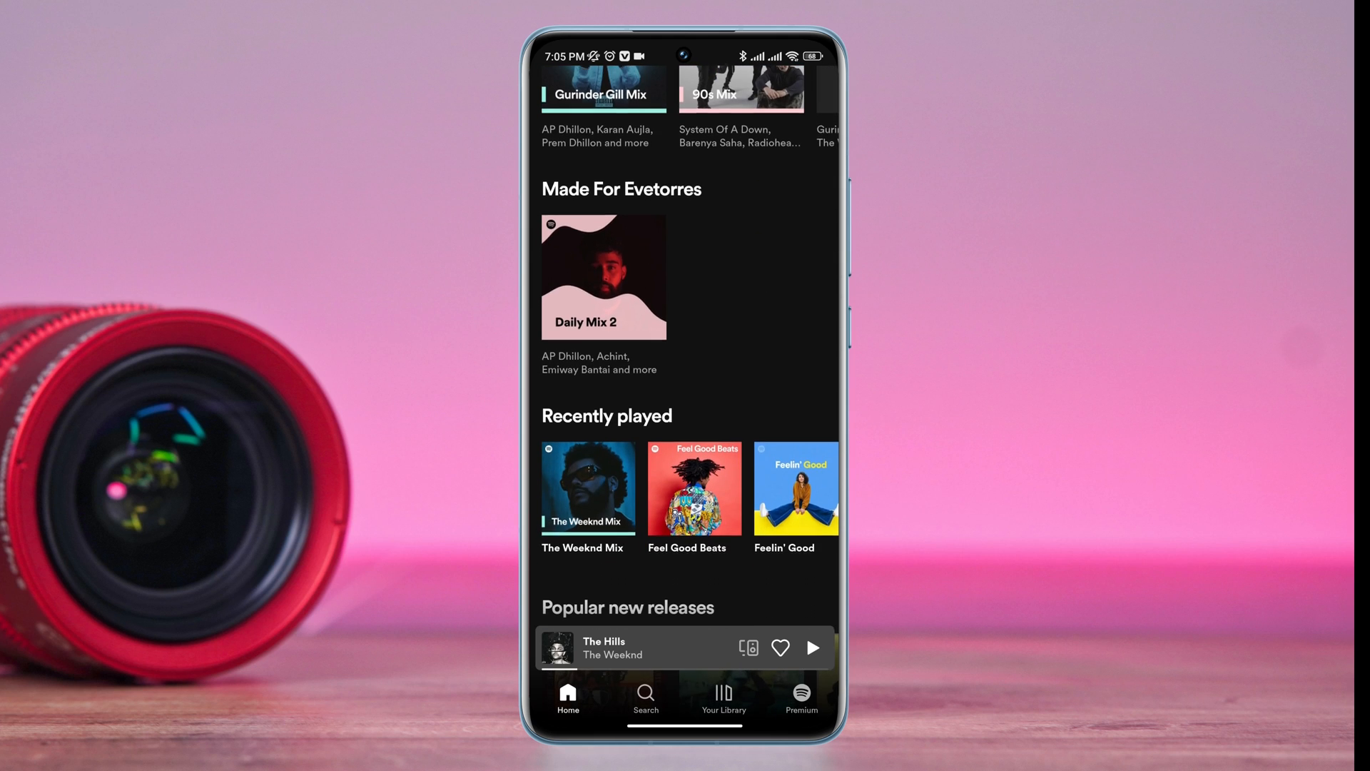
Return to the home screen, relaunch Spotify and bring up its Settings from the Home tab gear icon.
scroll(down, 3)
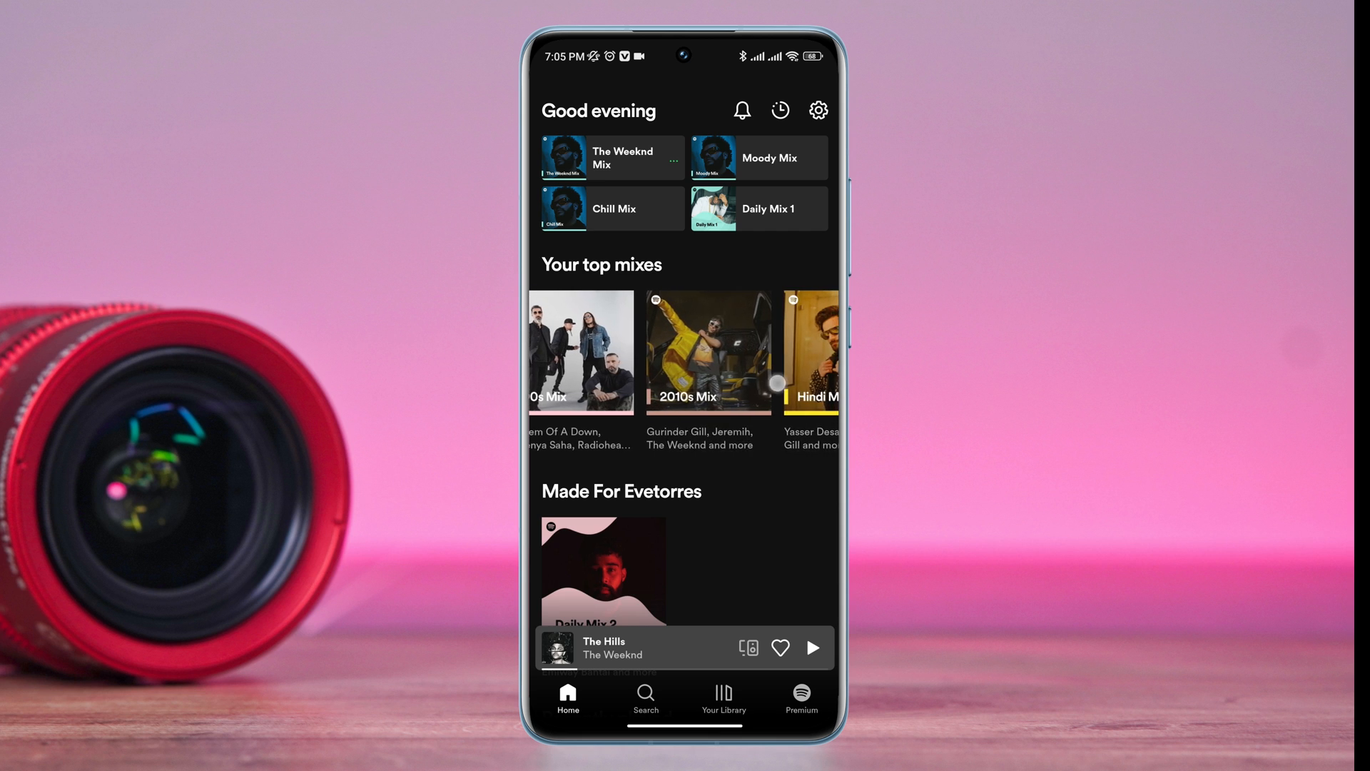
scroll(down, 3)
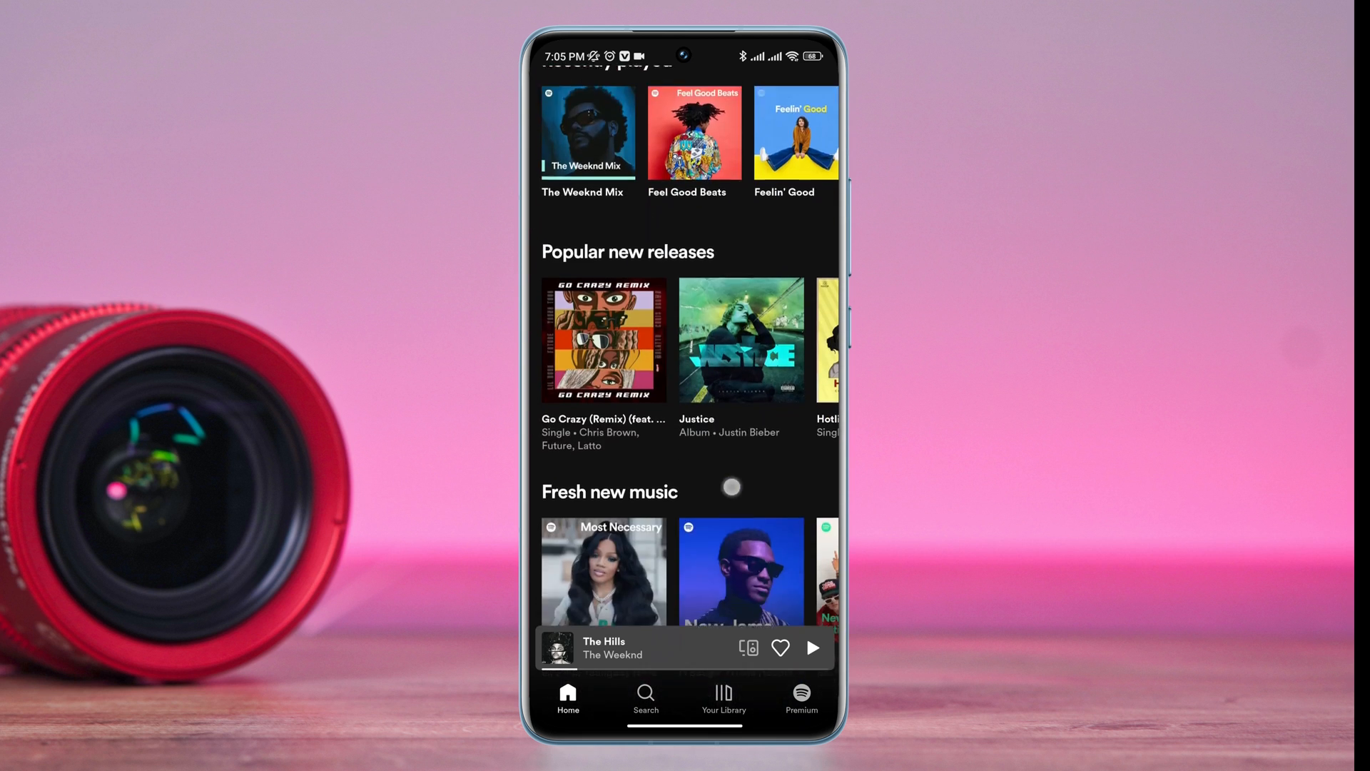
key(Home)
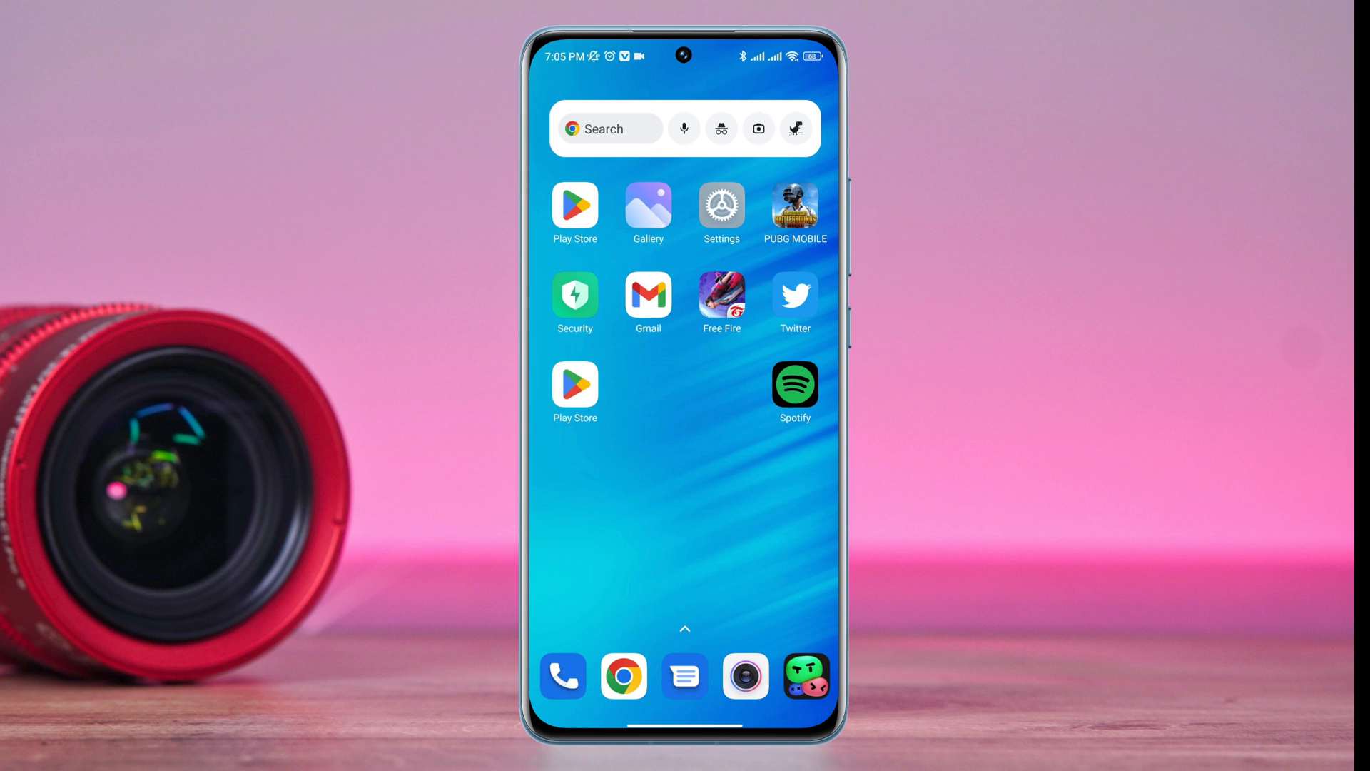
click(793, 384)
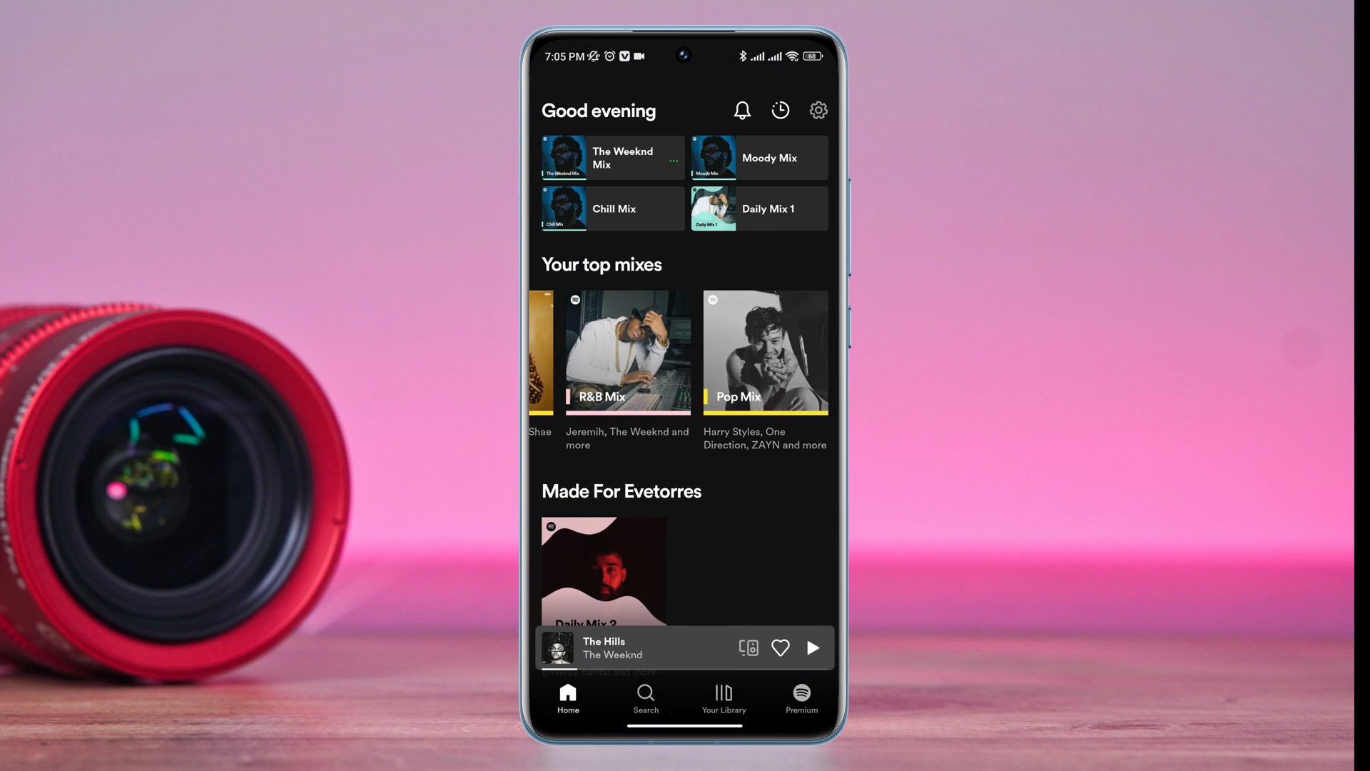
click(818, 110)
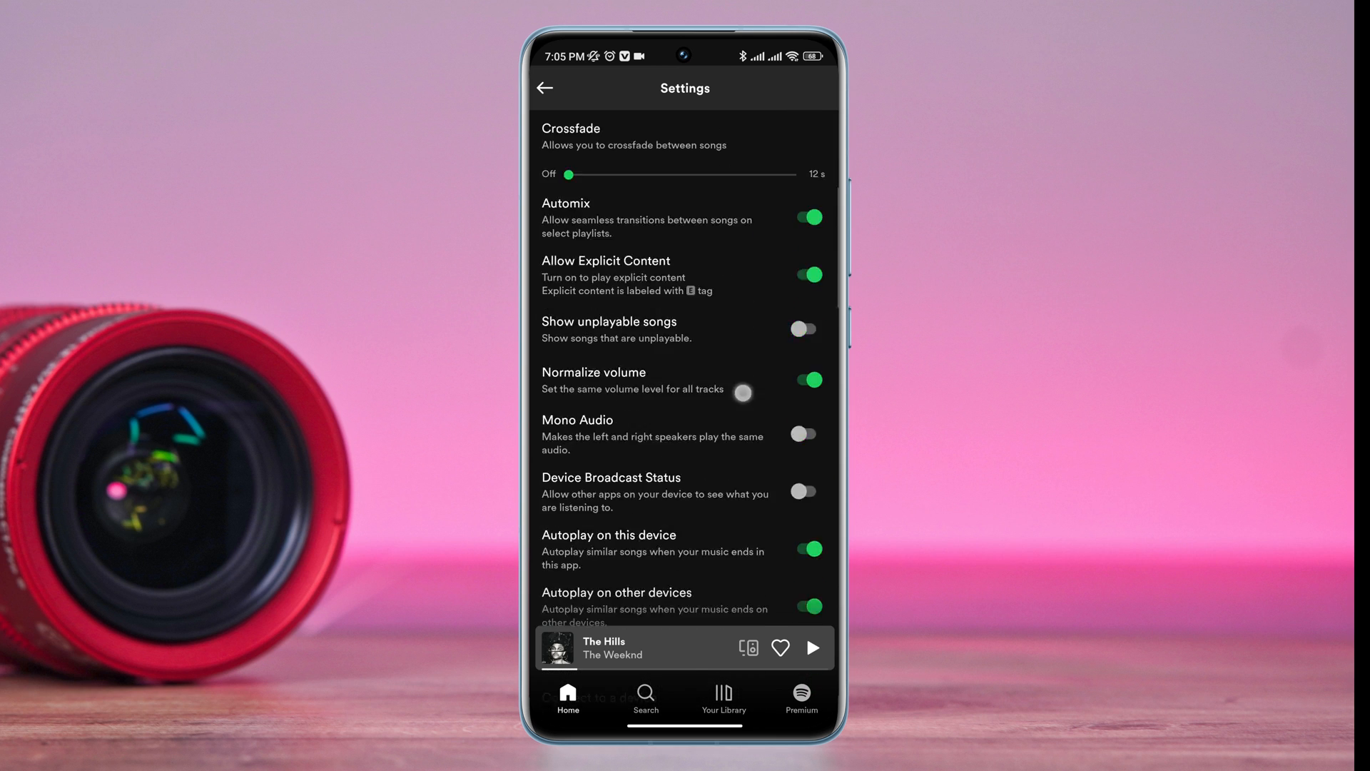
Under Social, switch Private session on so Listening activity greys out, then go back home.
scroll(down, 3)
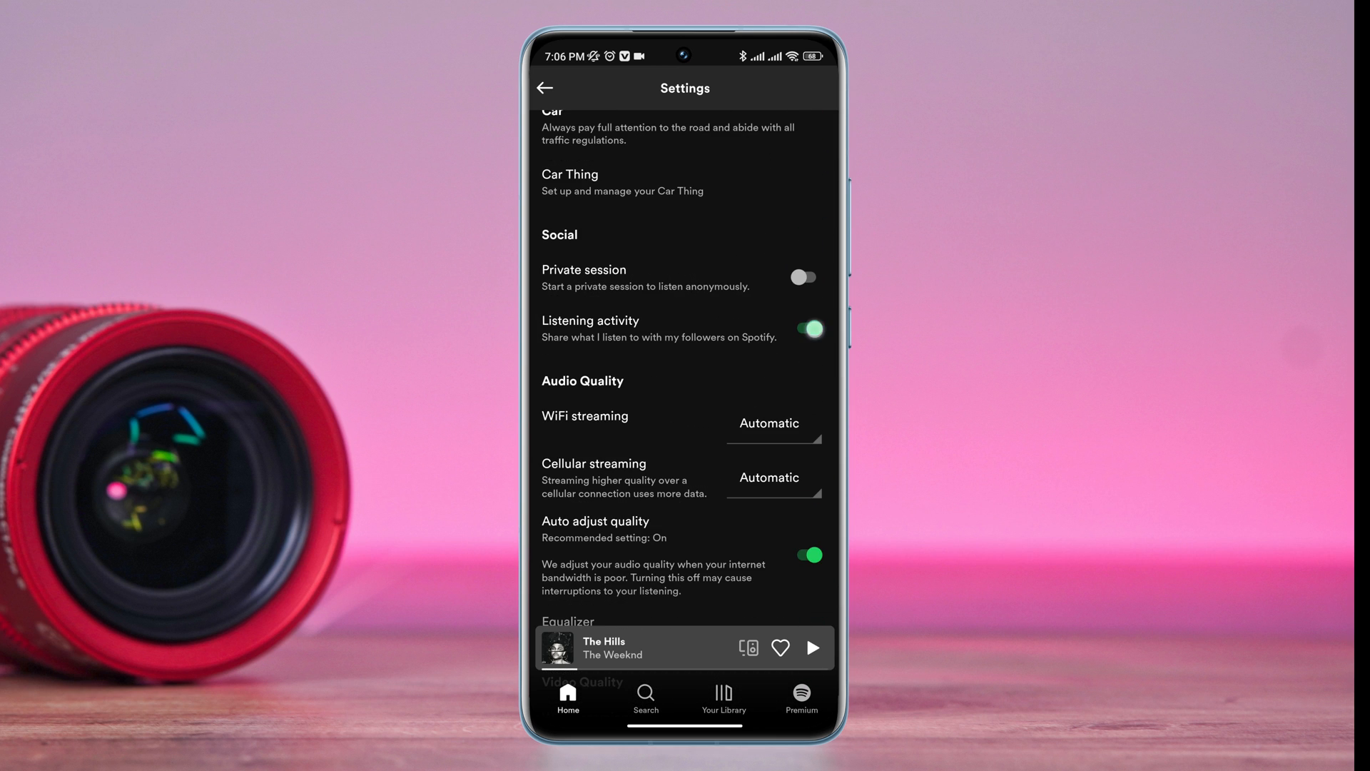
click(801, 277)
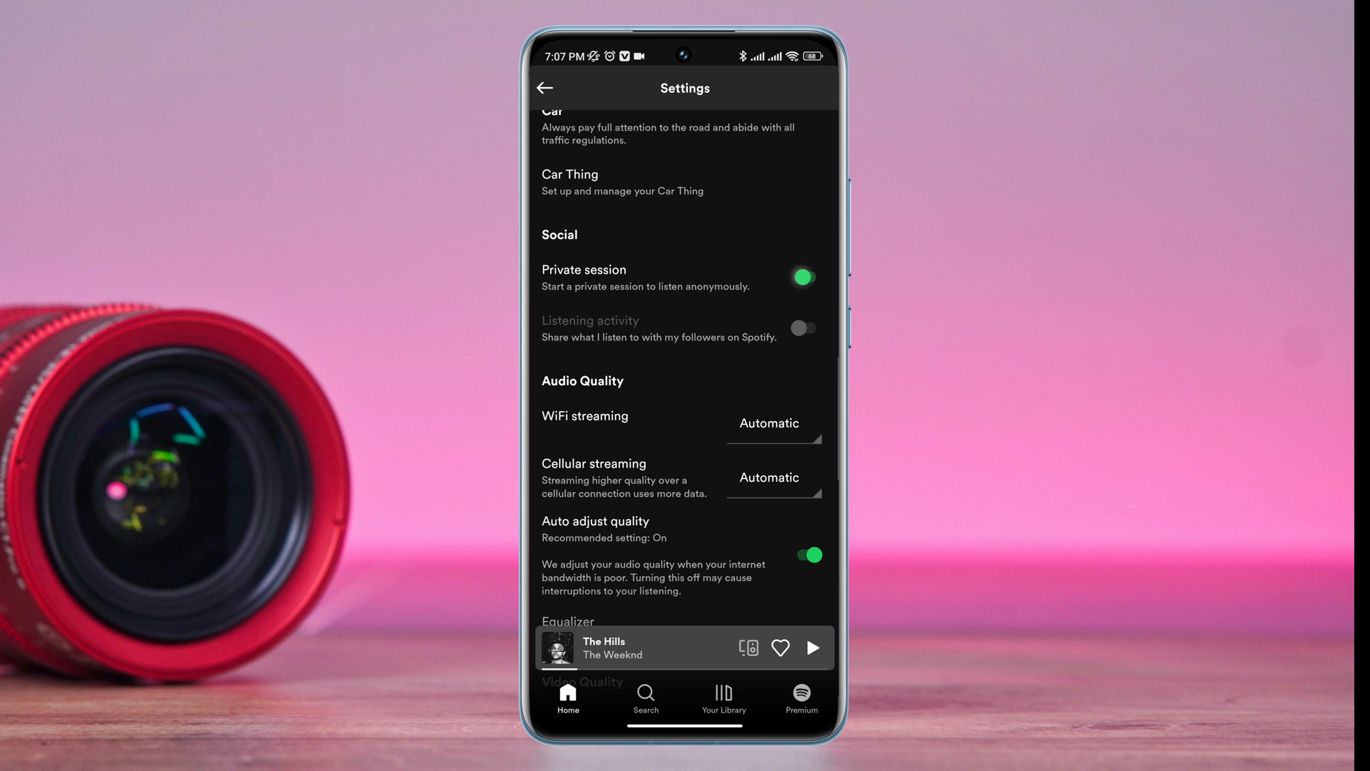
click(802, 276)
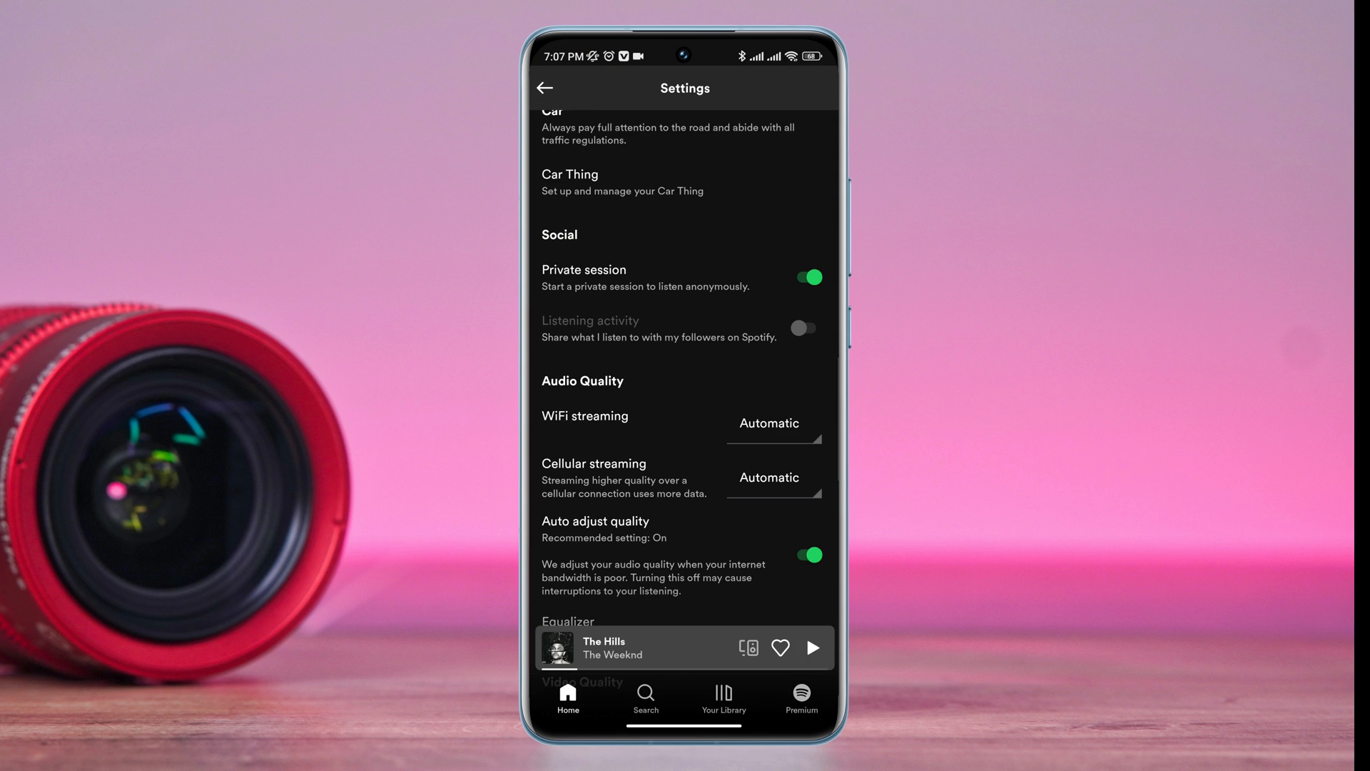
scroll(down, 3)
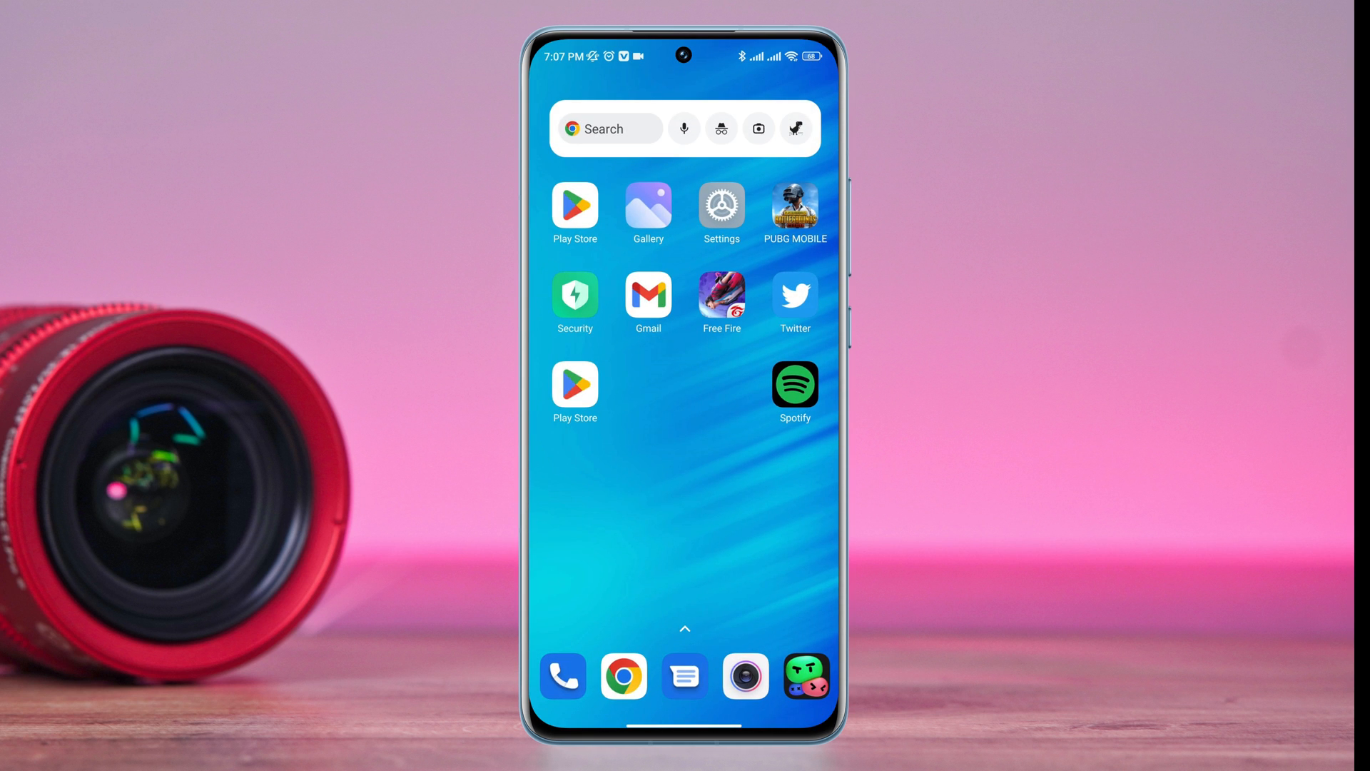
Search Android Settings for Spotify, clear its cache and all data from App info, then relaunch Spotify.
click(720, 210)
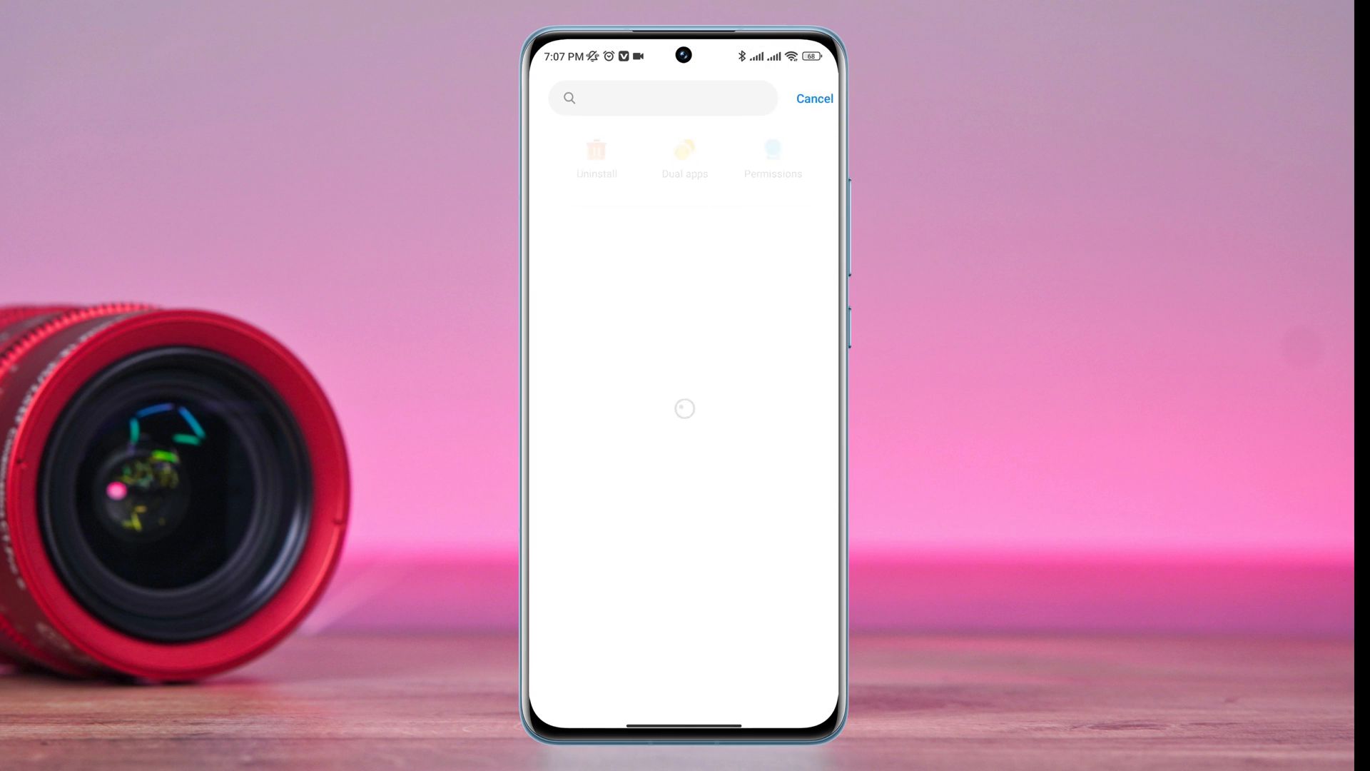
text(Spotify)
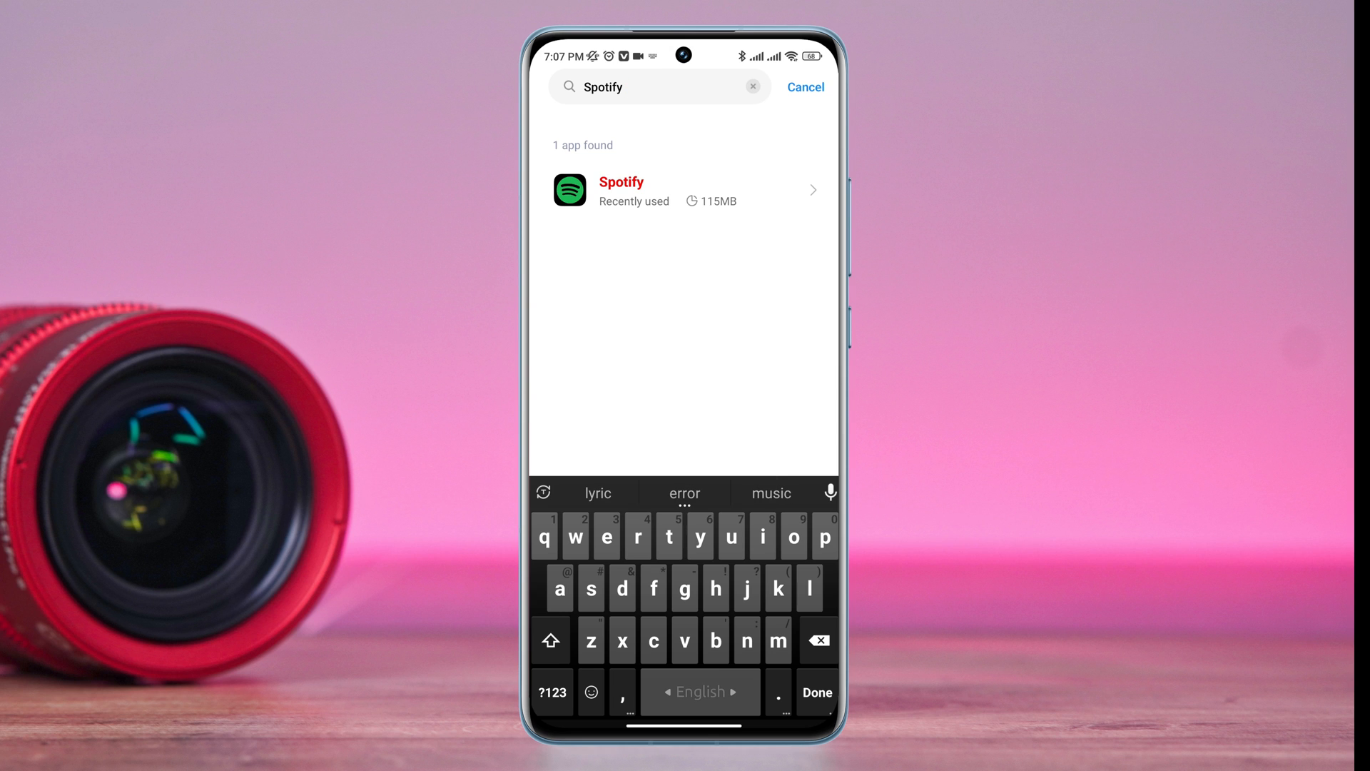
click(621, 190)
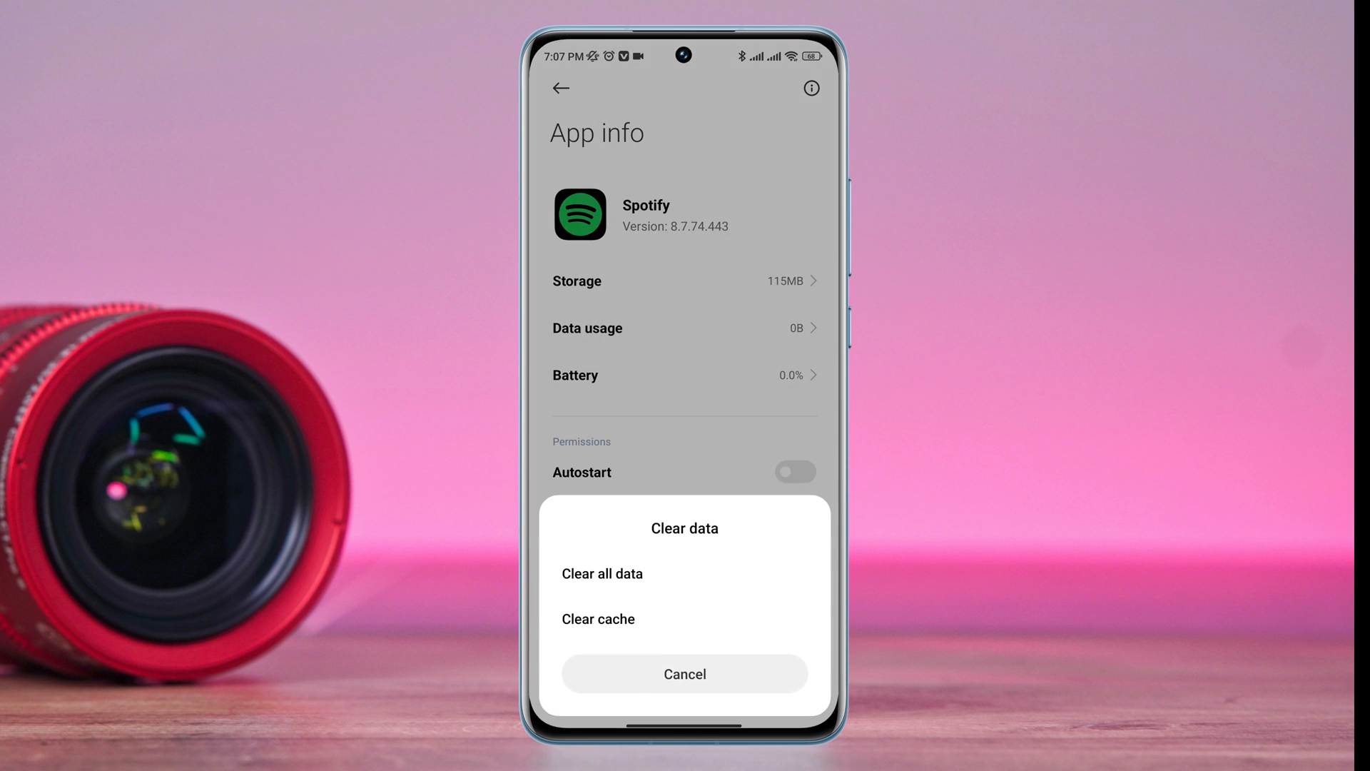
click(596, 618)
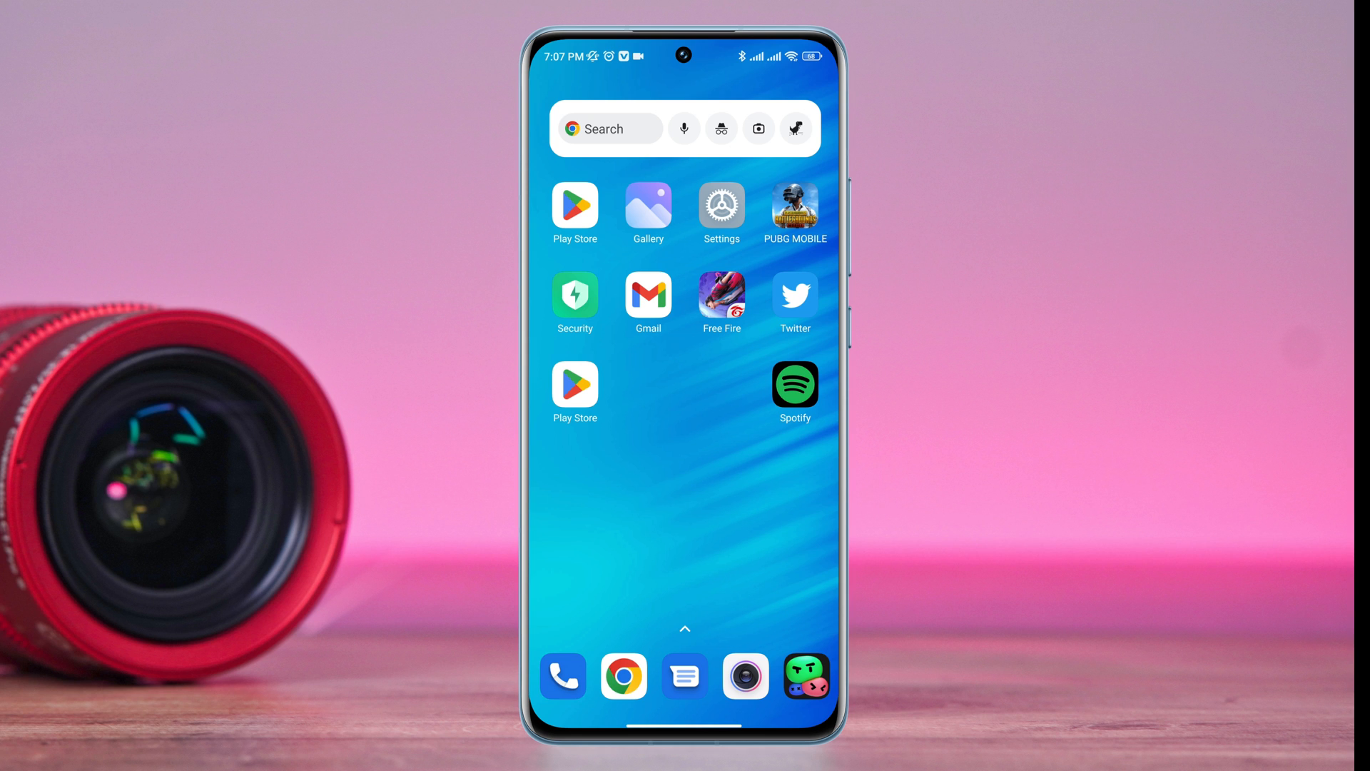
click(793, 386)
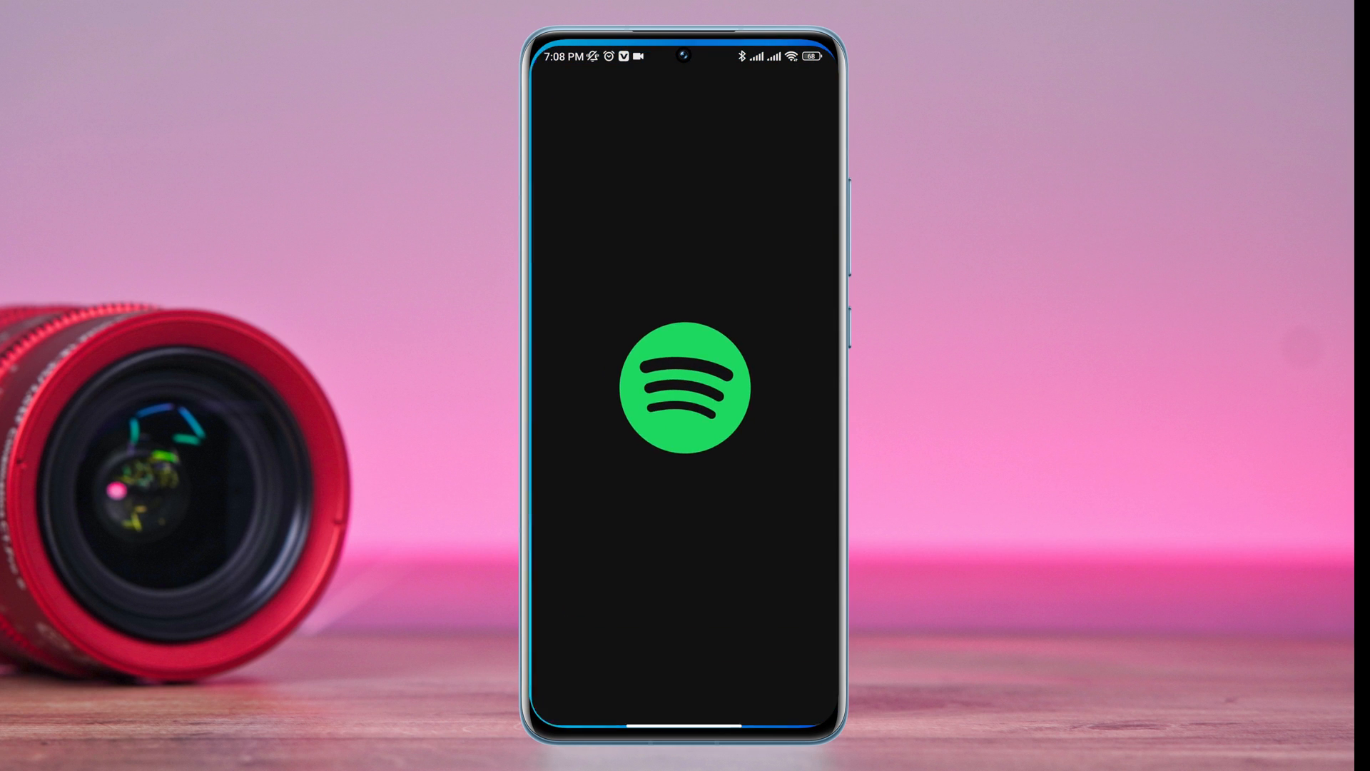